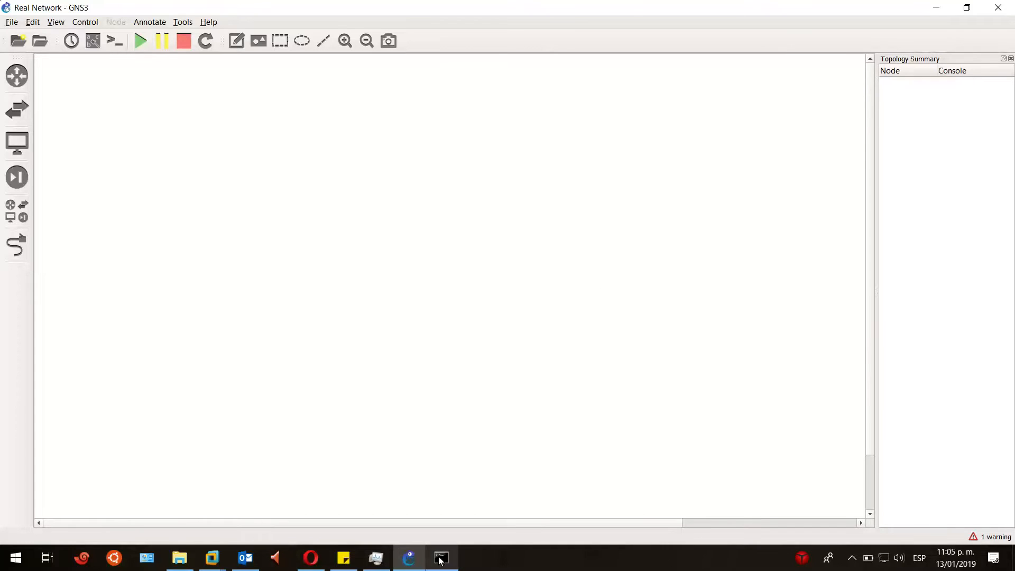
# - Check the host's network address details, then browse router templates to place R1
pyautogui.click(442, 557)
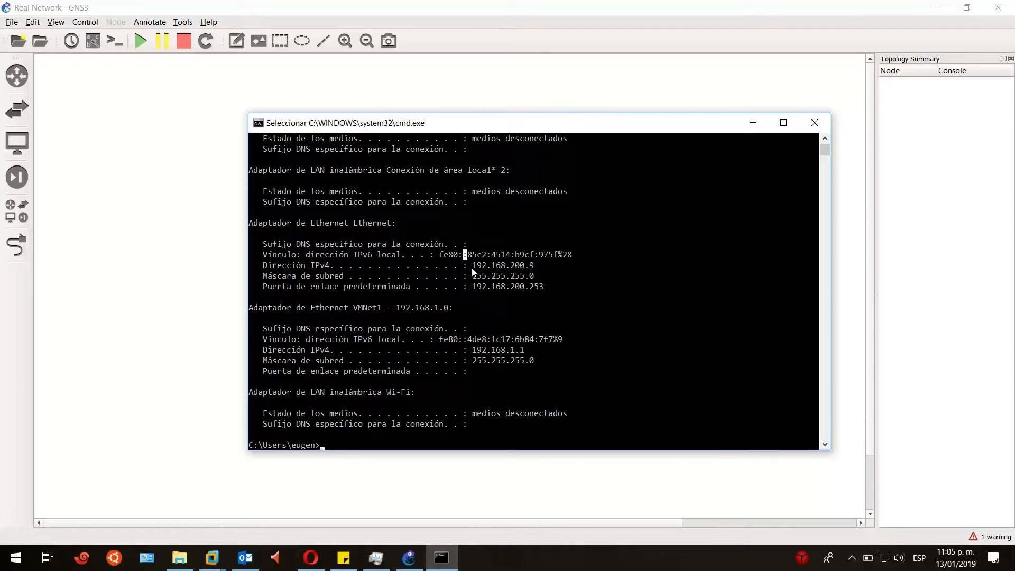
pyautogui.moveTo(508, 275)
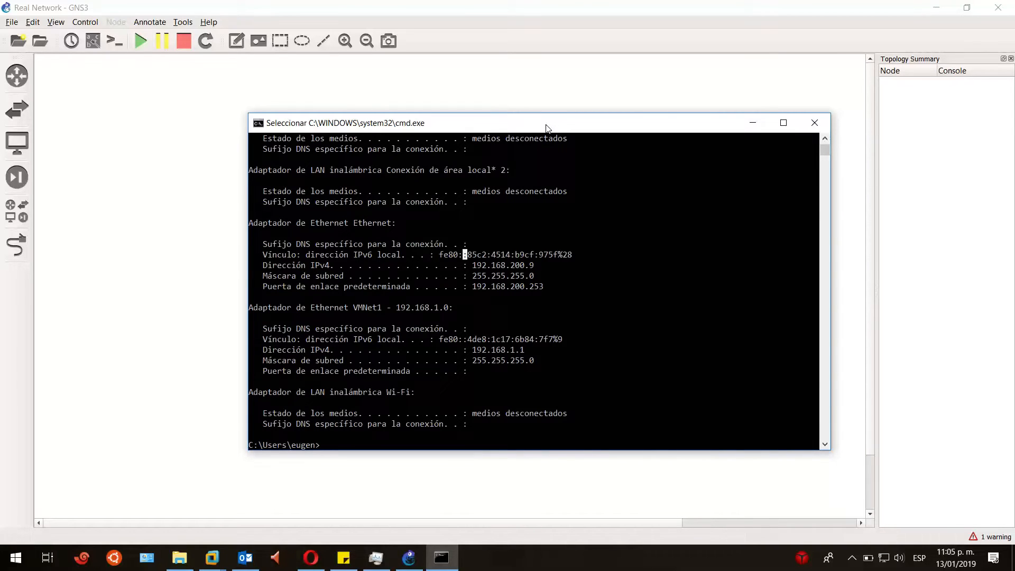
pyautogui.moveTo(511, 187)
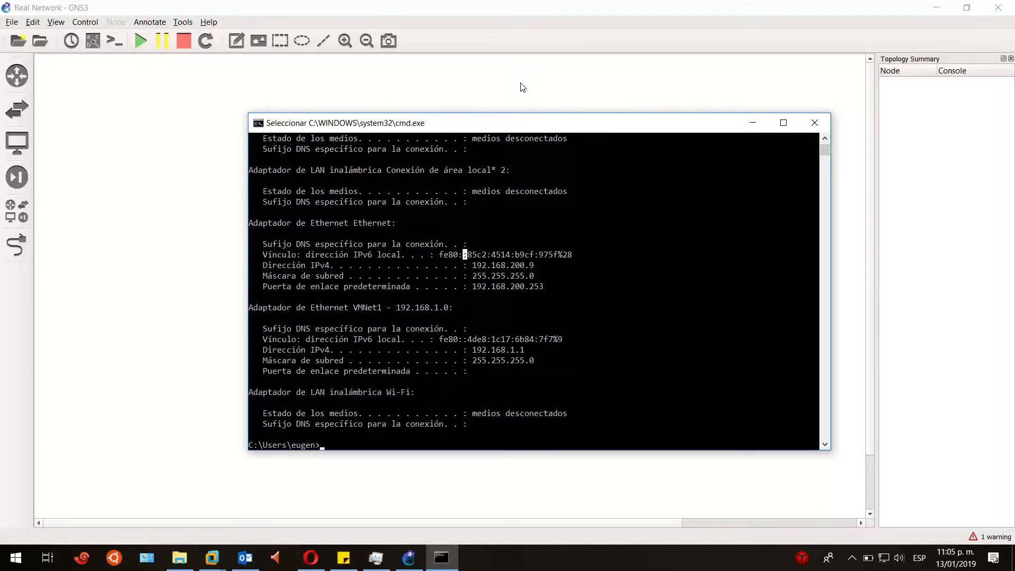
pyautogui.moveTo(560, 95)
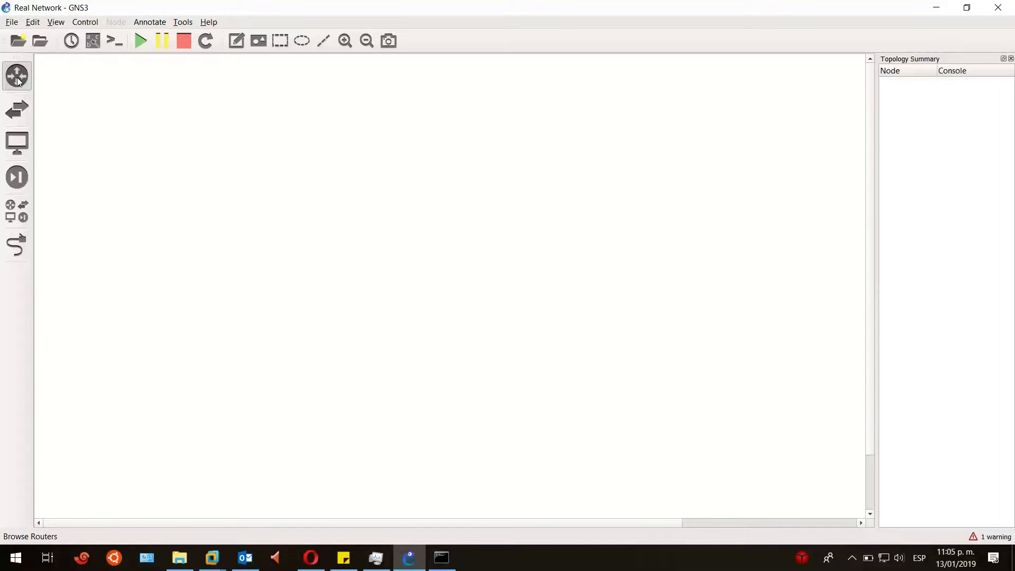
pyautogui.click(16, 76)
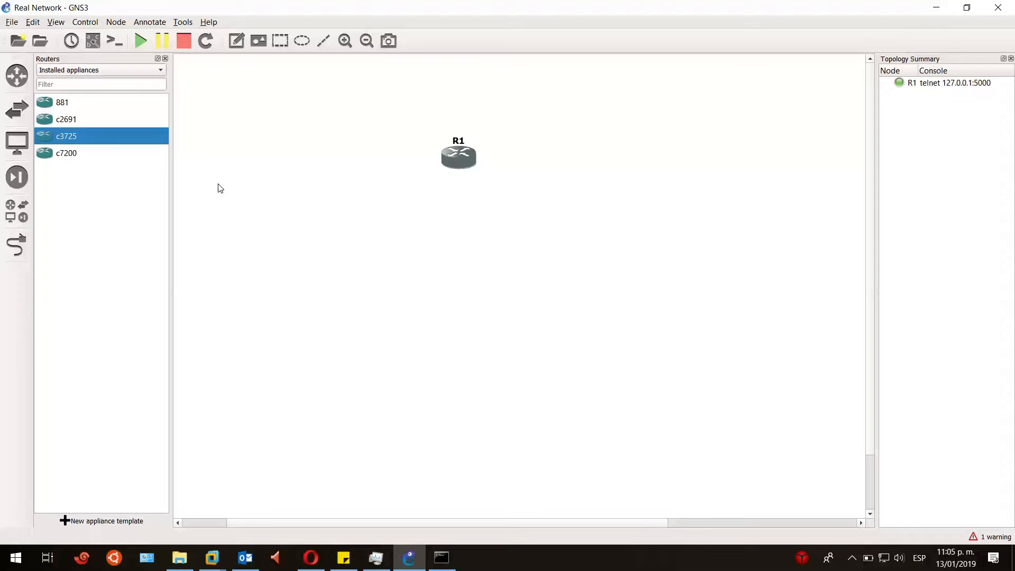
# - Place Cloud-1 from the end-device templates, confirming the server dialog with OK
pyautogui.click(16, 143)
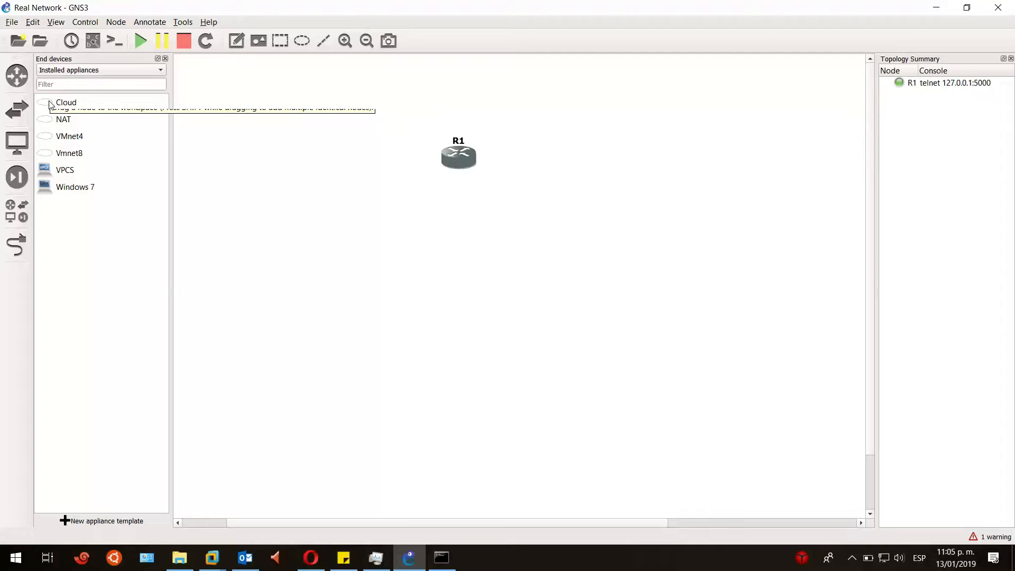
pyautogui.moveTo(445, 130)
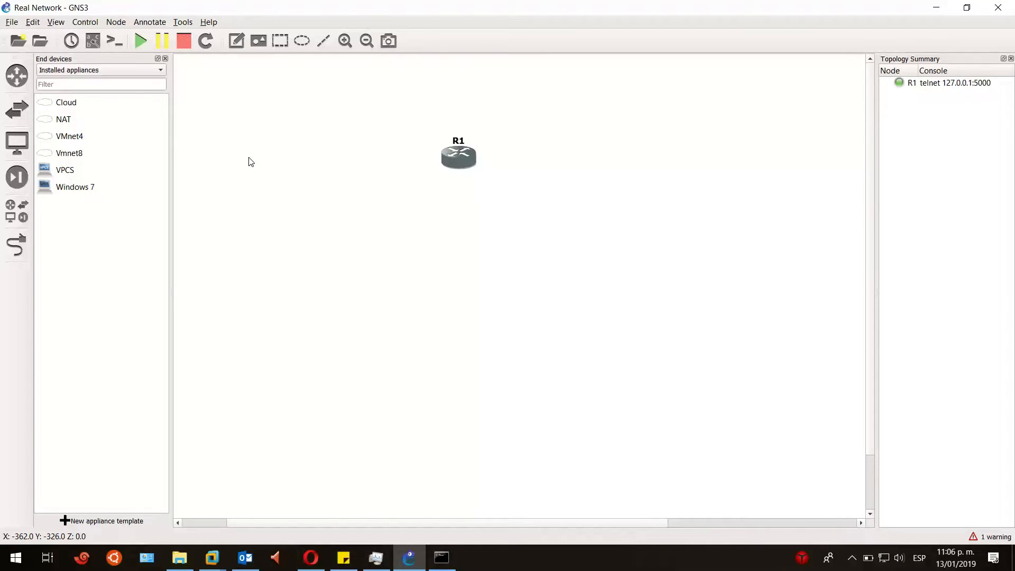
pyautogui.moveTo(457, 180)
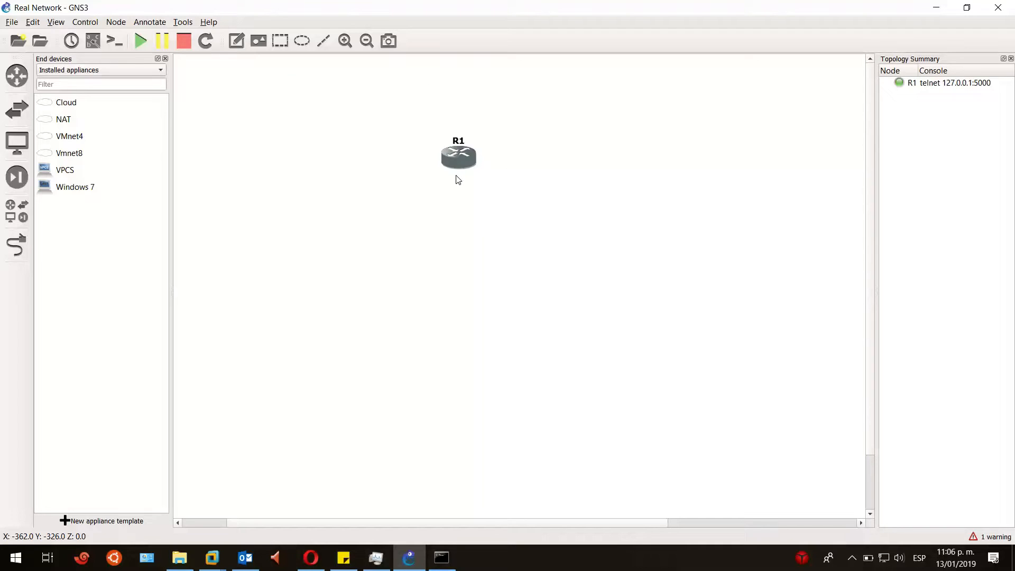
pyautogui.moveTo(531, 183)
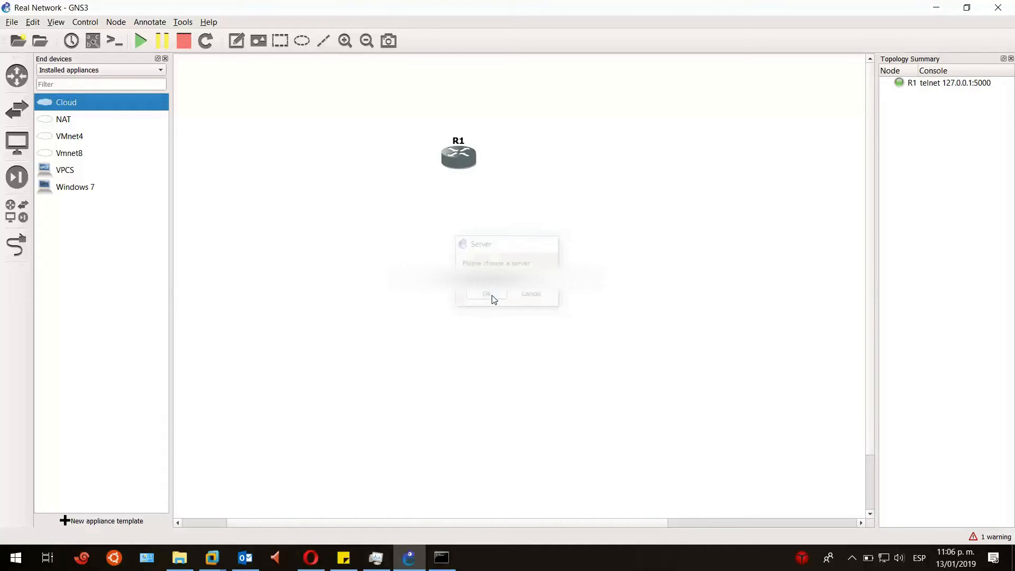
pyautogui.click(487, 293)
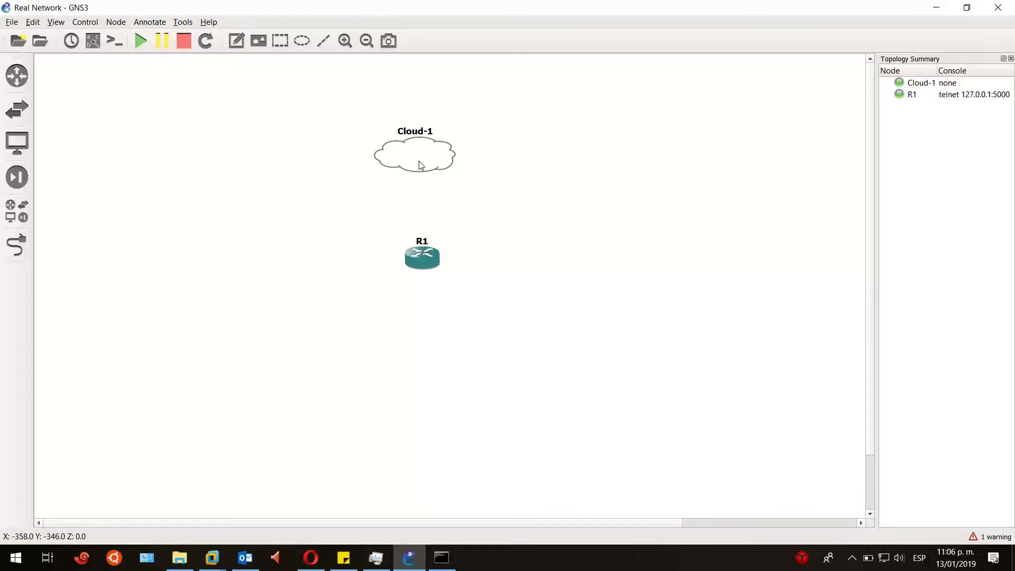
pyautogui.moveTo(420, 164)
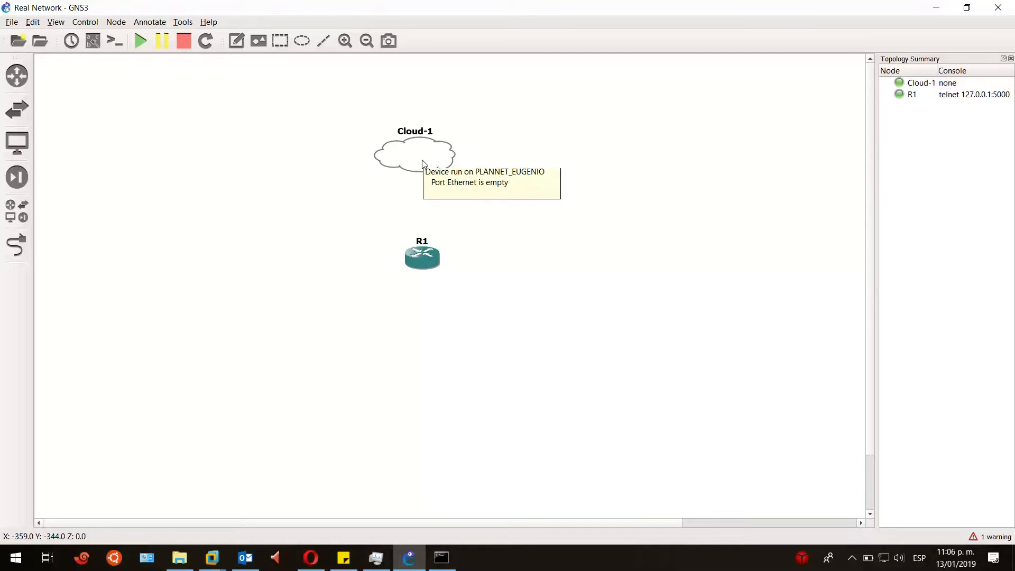
pyautogui.moveTo(398, 162)
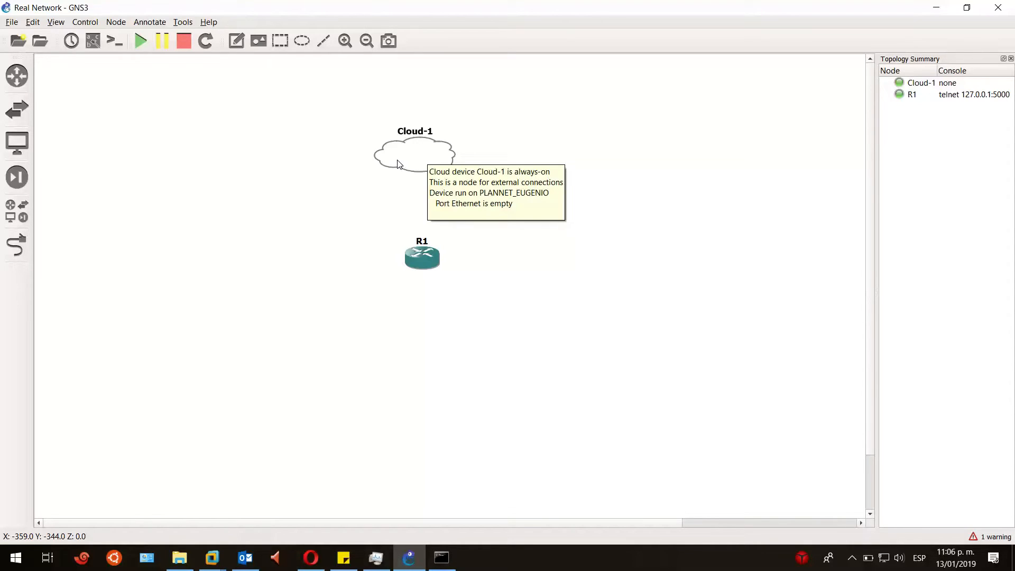
pyautogui.moveTo(419, 160)
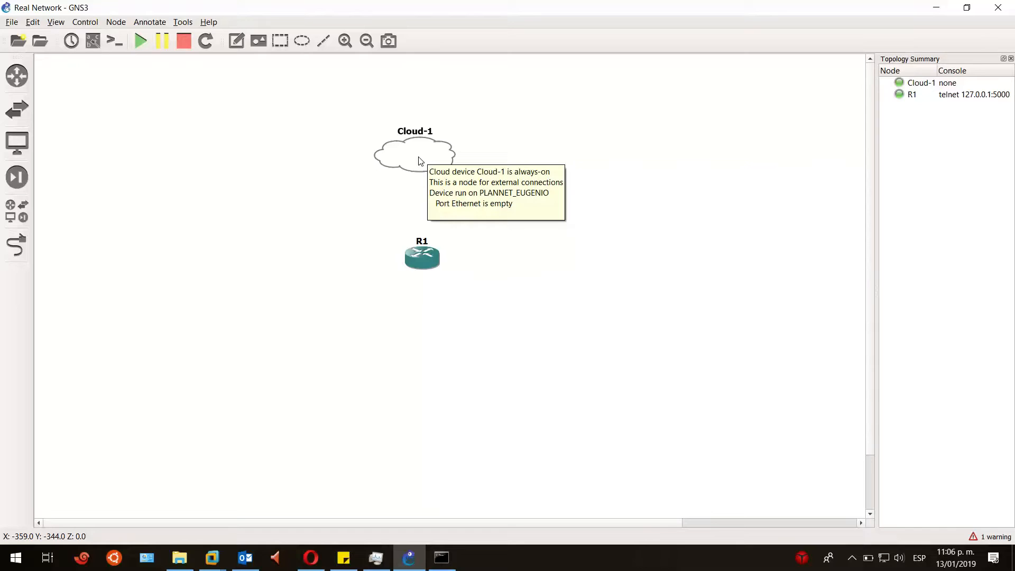
# - In Cloud-1's configuration, show special Ethernet interfaces and add all host interfaces
pyautogui.rightClick(420, 159)
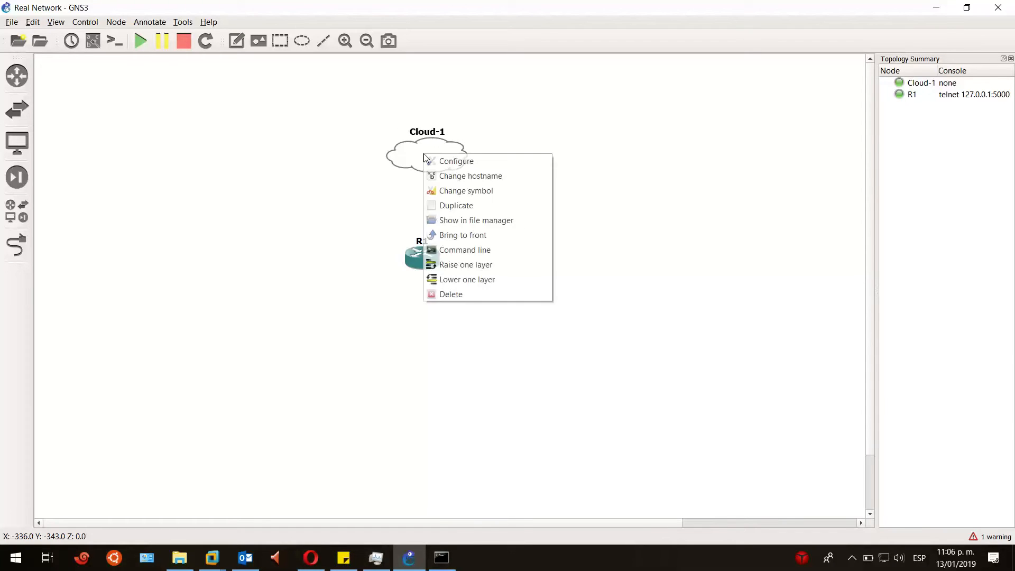
pyautogui.click(456, 161)
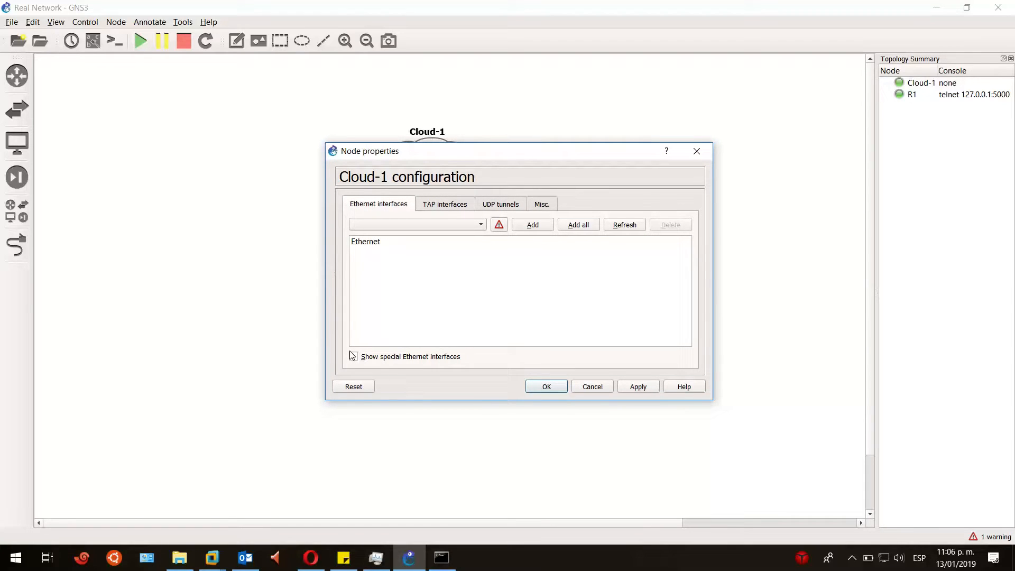
pyautogui.click(353, 357)
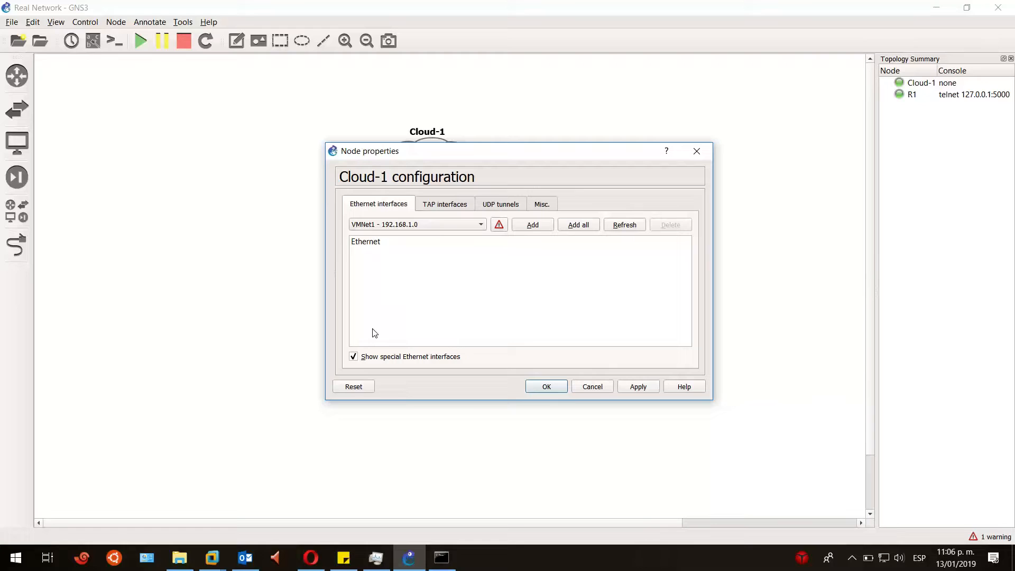
pyautogui.click(578, 224)
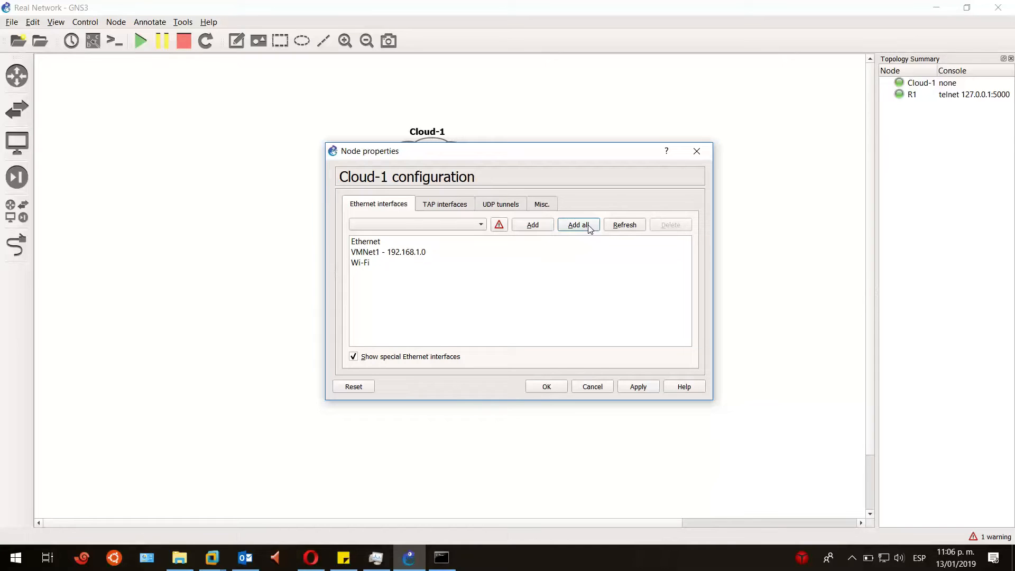
# - Review the Ethernet and VMNet1 entries and save Cloud-1's interface configuration
pyautogui.click(365, 241)
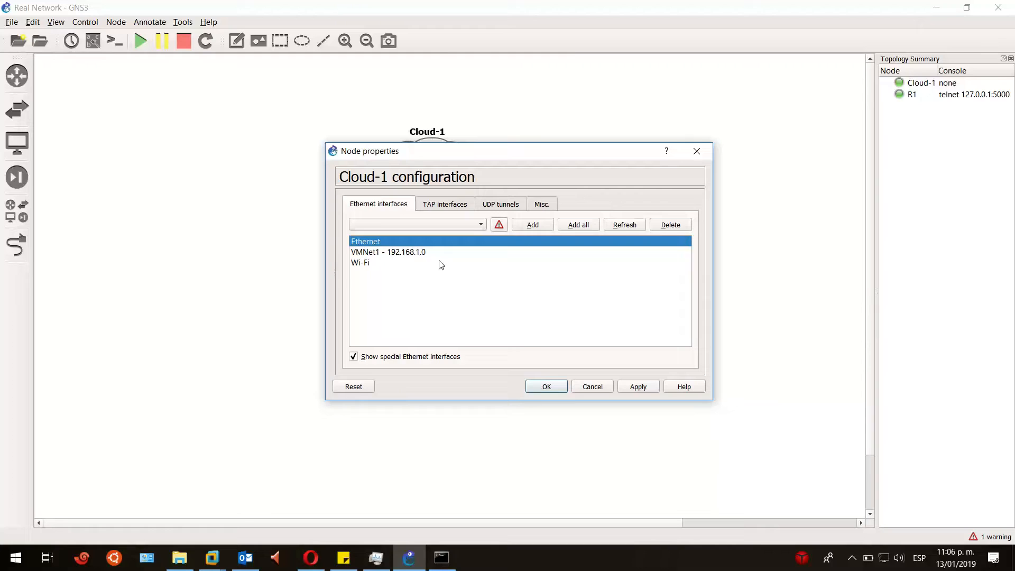
pyautogui.click(388, 252)
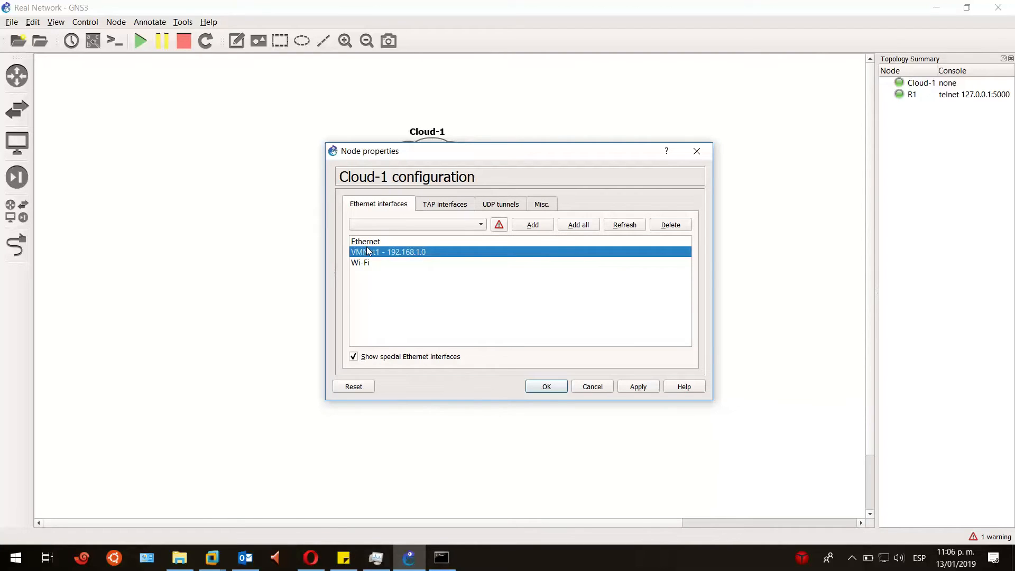
pyautogui.click(367, 241)
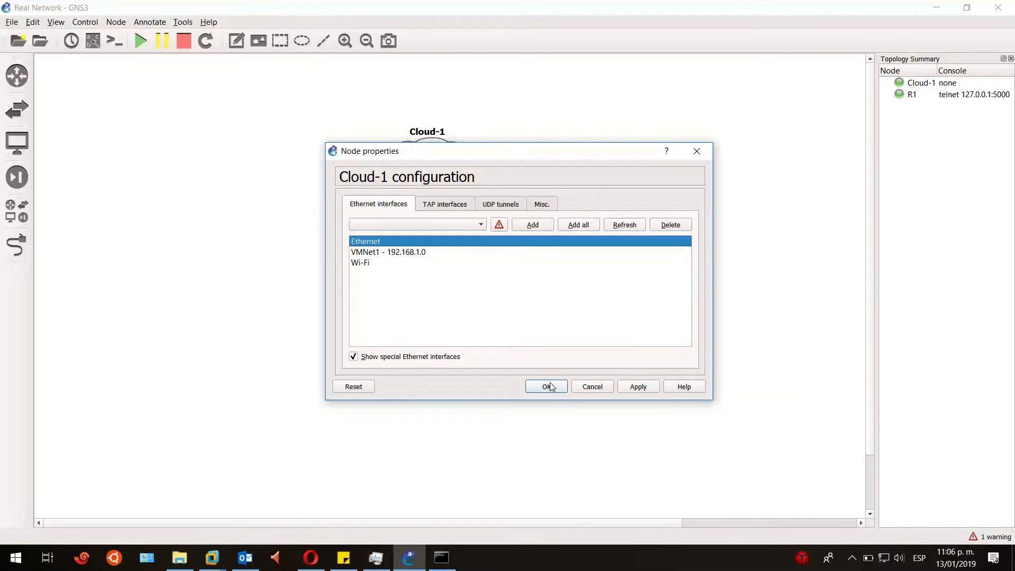
pyautogui.click(546, 387)
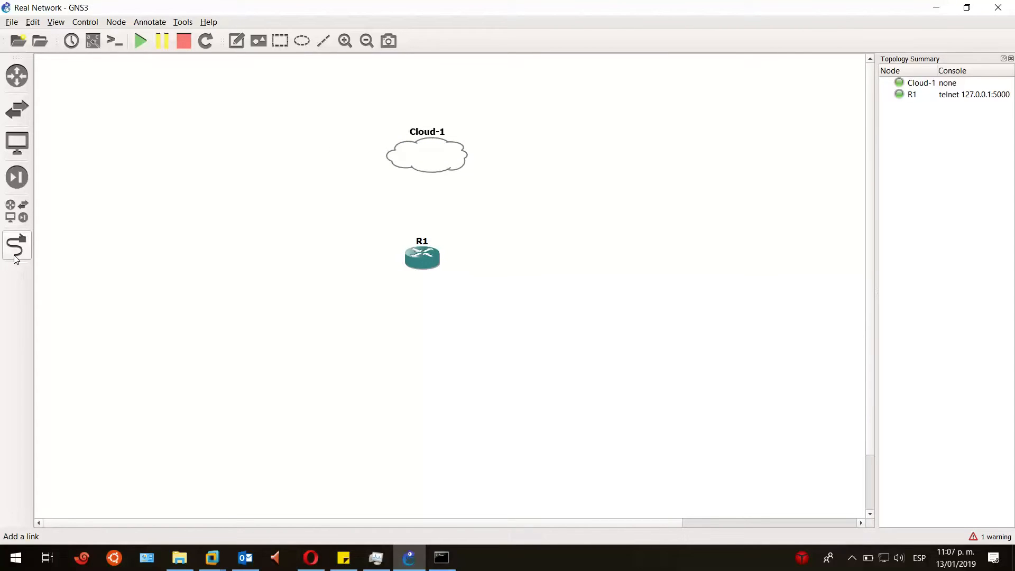
# - Link R1 to Cloud-1's Ethernet interface and leave link mode
pyautogui.click(422, 256)
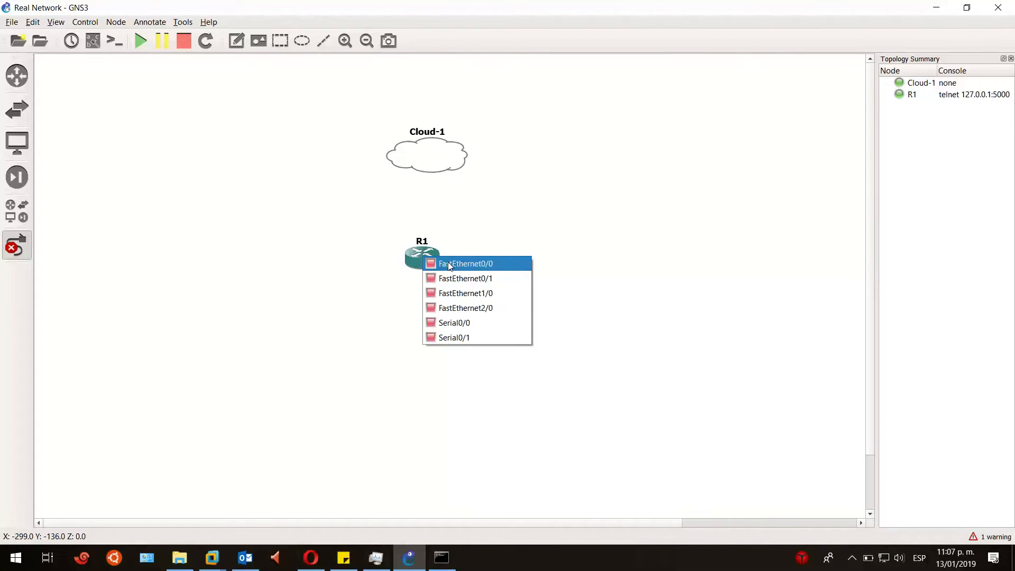
pyautogui.moveTo(452, 268)
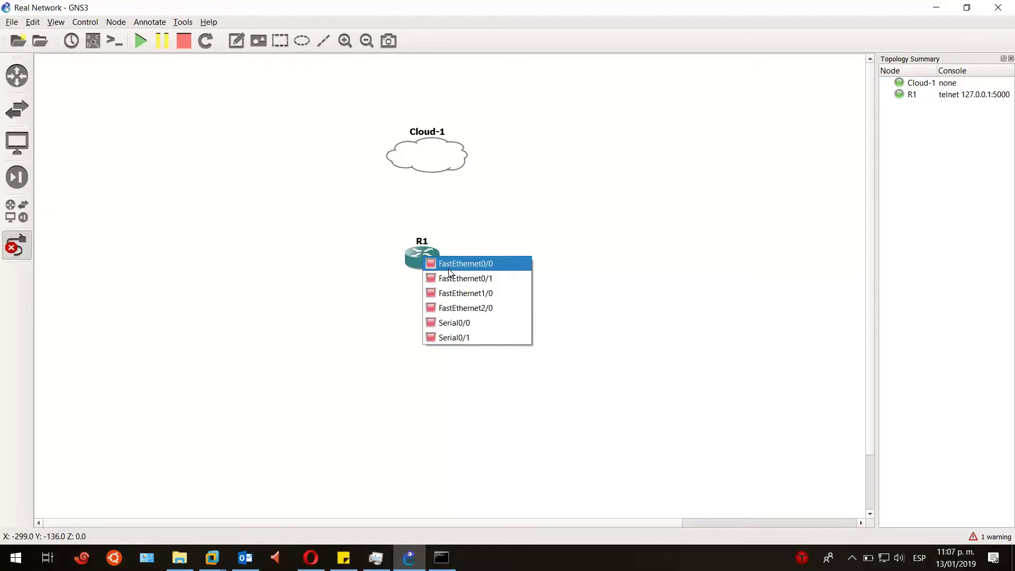
pyautogui.click(466, 263)
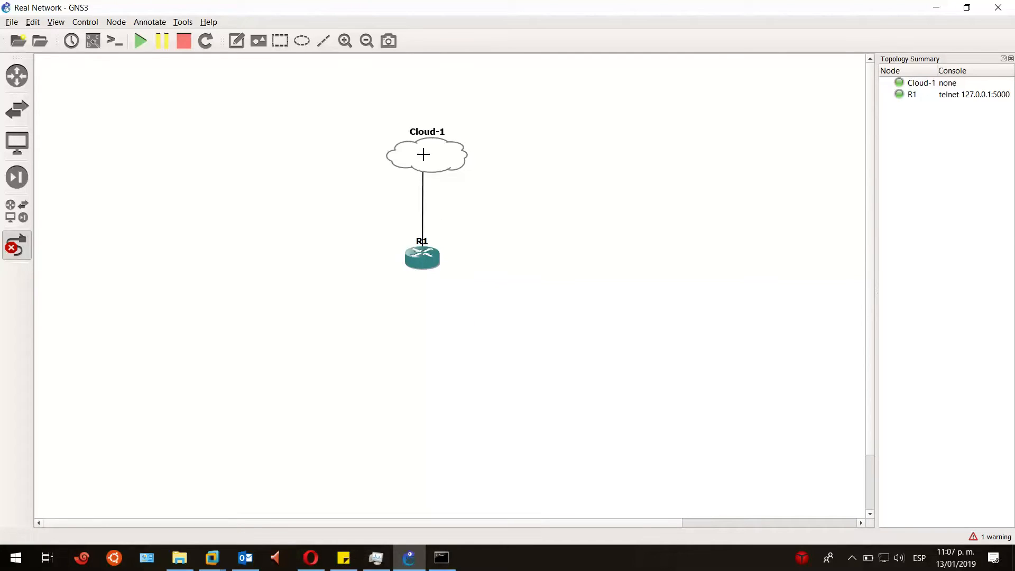
pyautogui.click(426, 155)
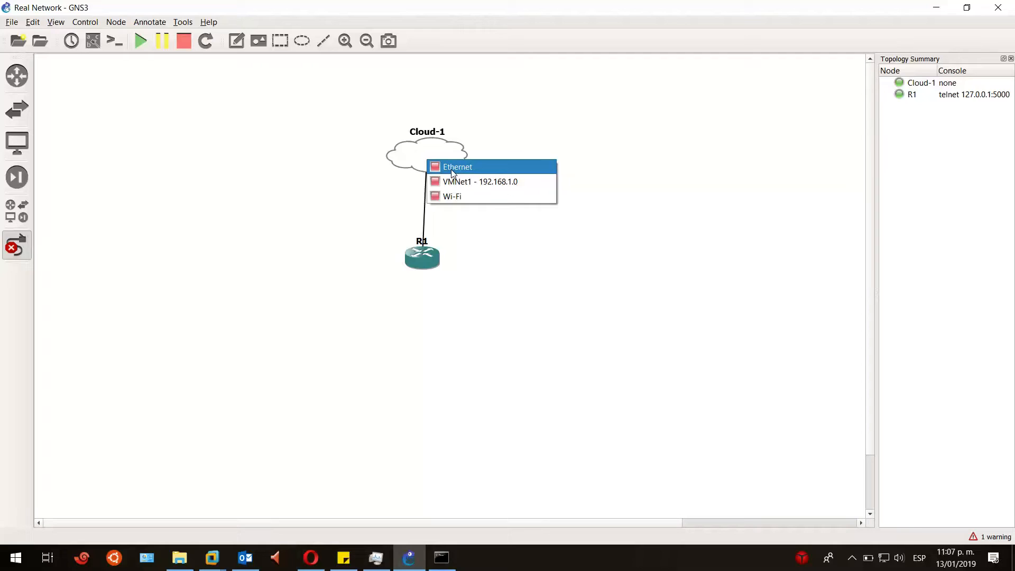
pyautogui.moveTo(454, 196)
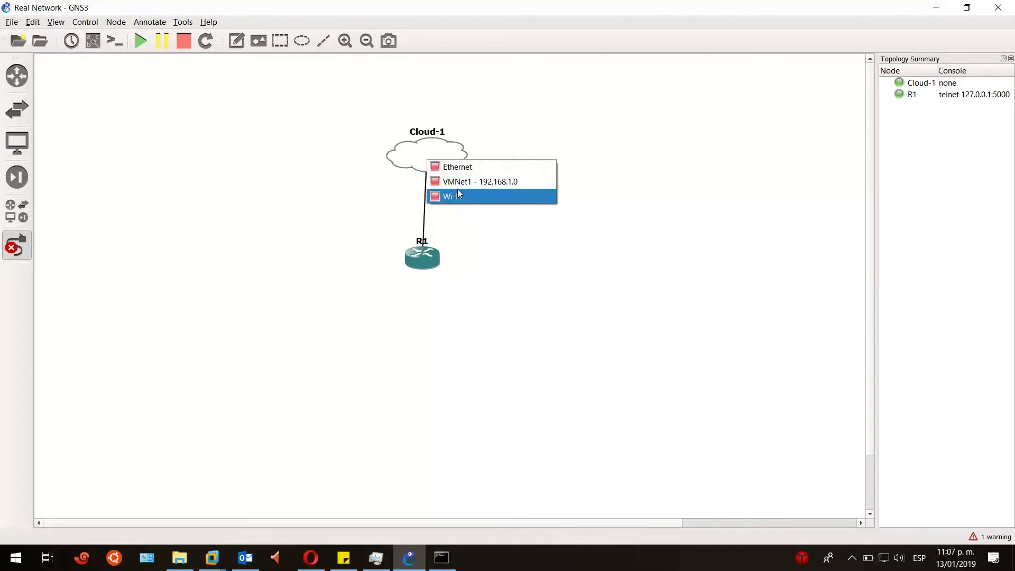
pyautogui.moveTo(458, 166)
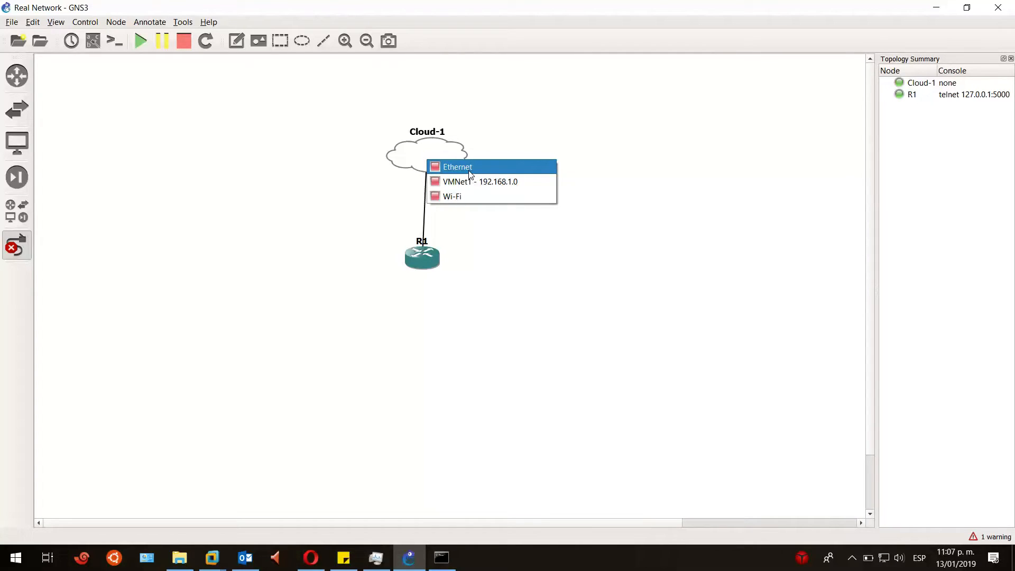
pyautogui.click(457, 166)
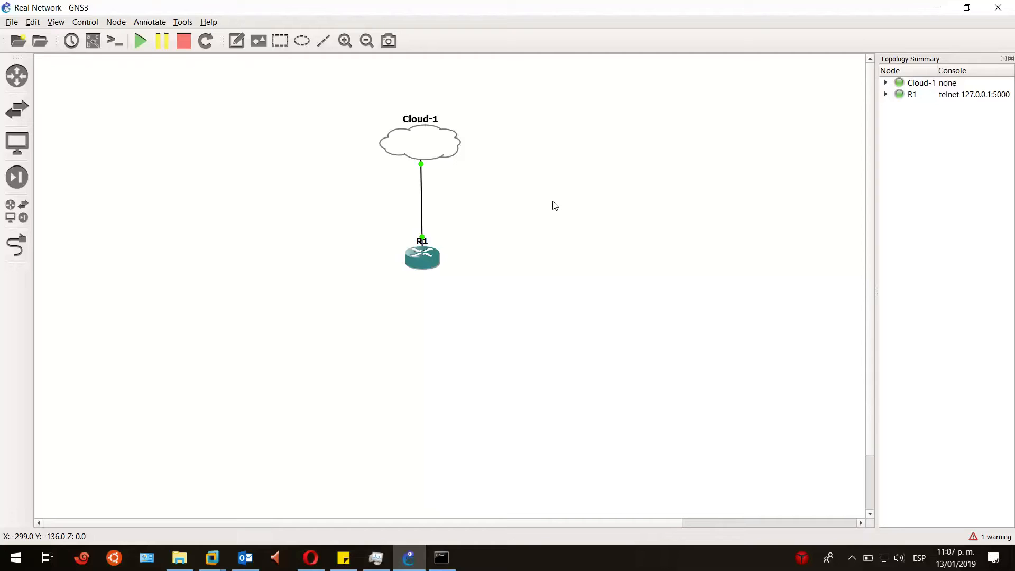
pyautogui.moveTo(530, 200)
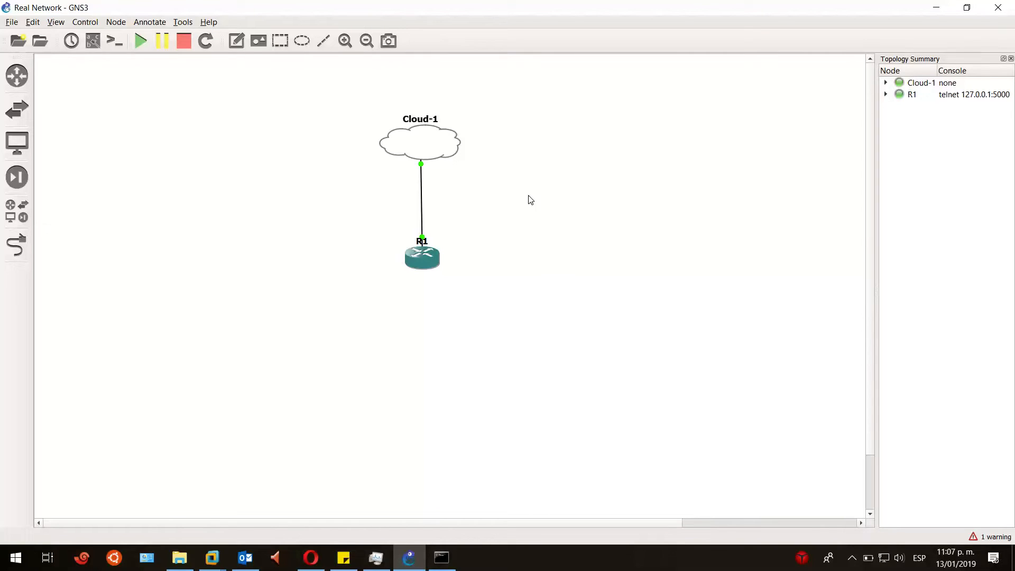
pyautogui.moveTo(485, 217)
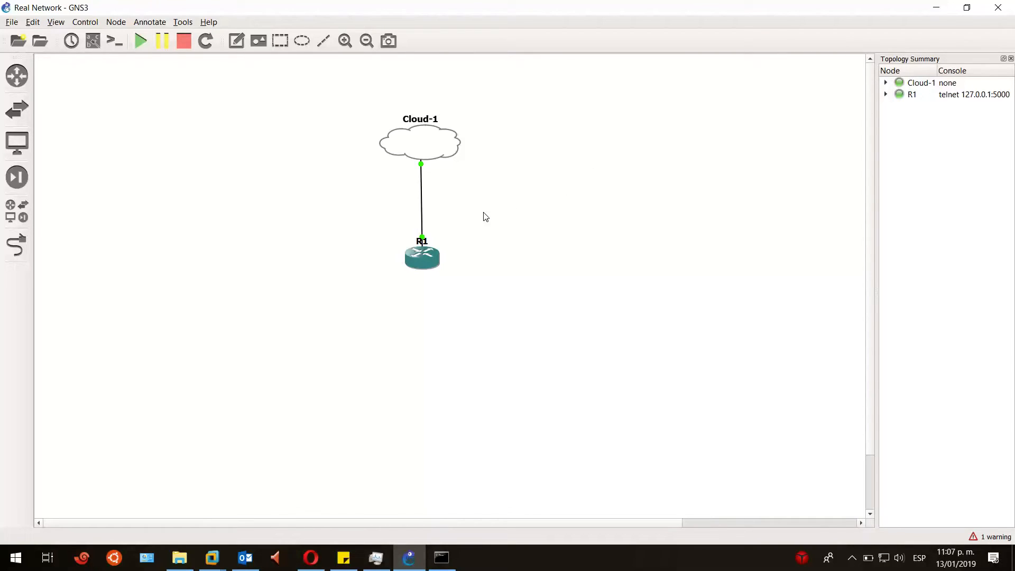
pyautogui.rightClick(421, 256)
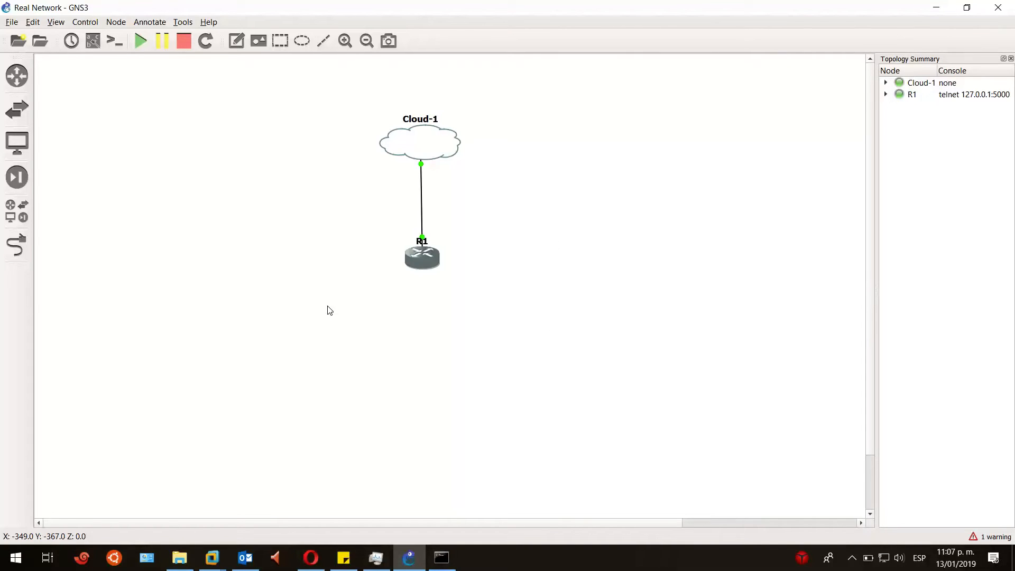
pyautogui.moveTo(326, 309)
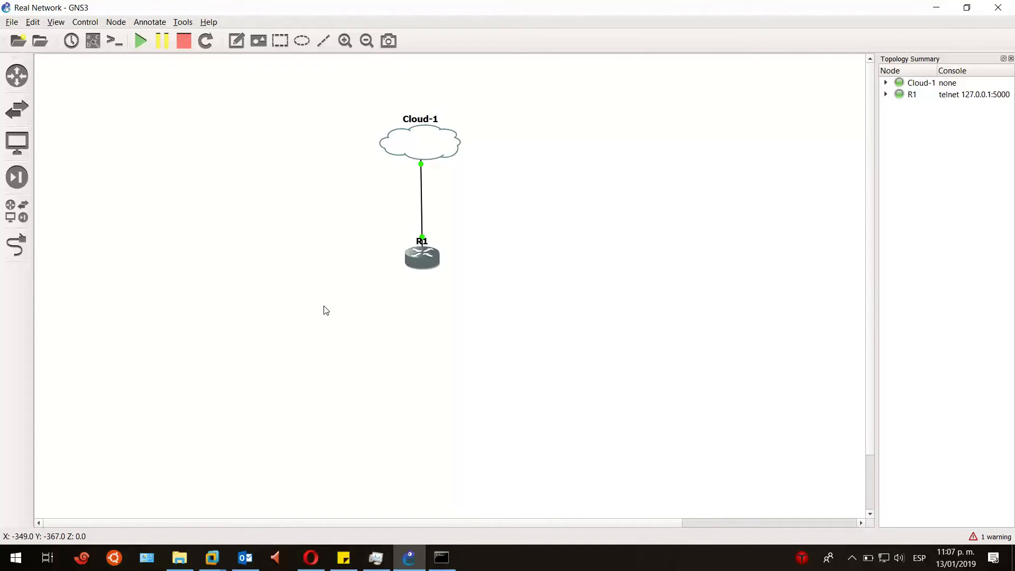
pyautogui.moveTo(506, 244)
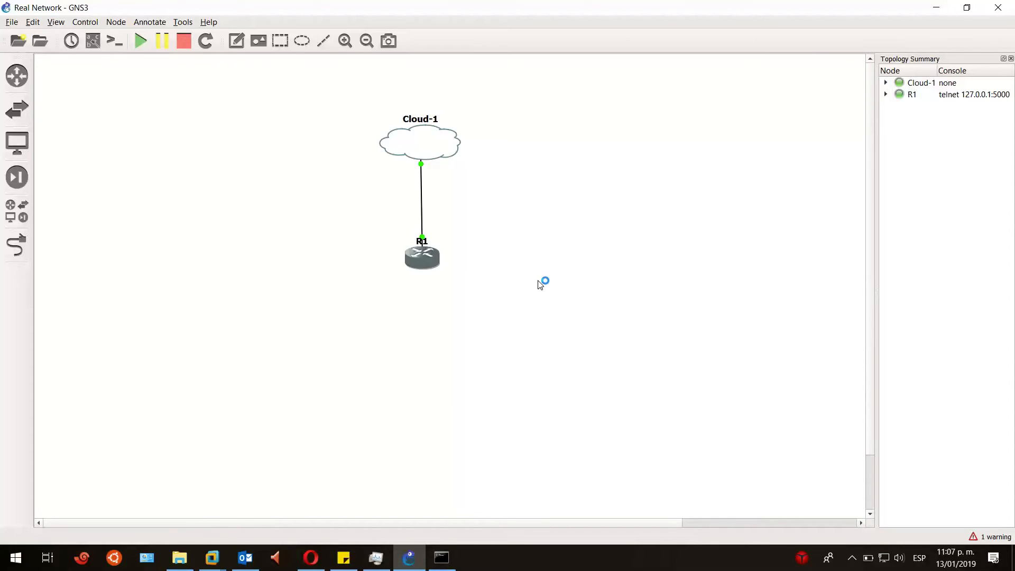
pyautogui.moveTo(582, 288)
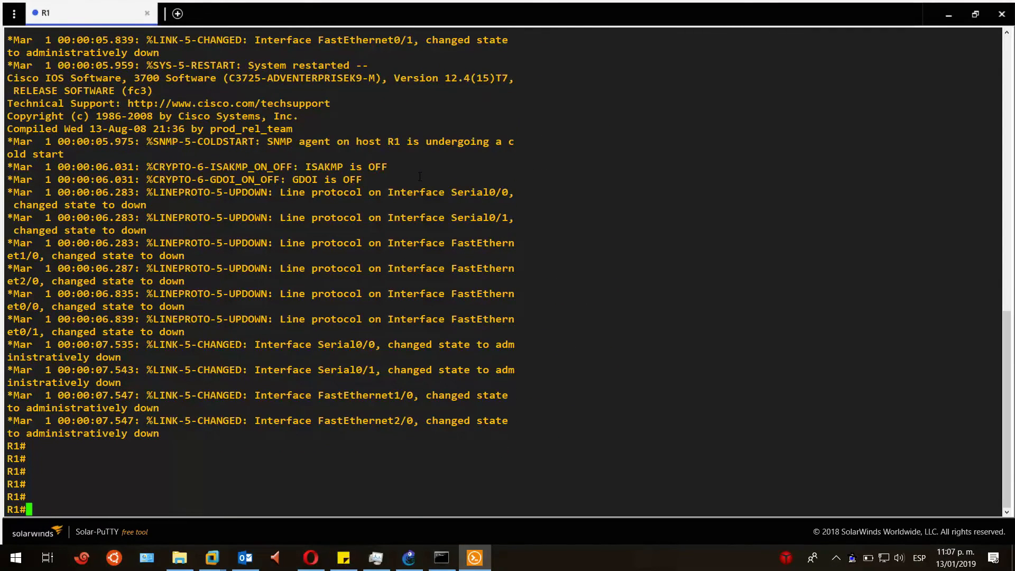
# - On R1 enter conf t, int f0/0, no shut and ip add dhcp to get 192.168.200.12
pyautogui.write('conf t')
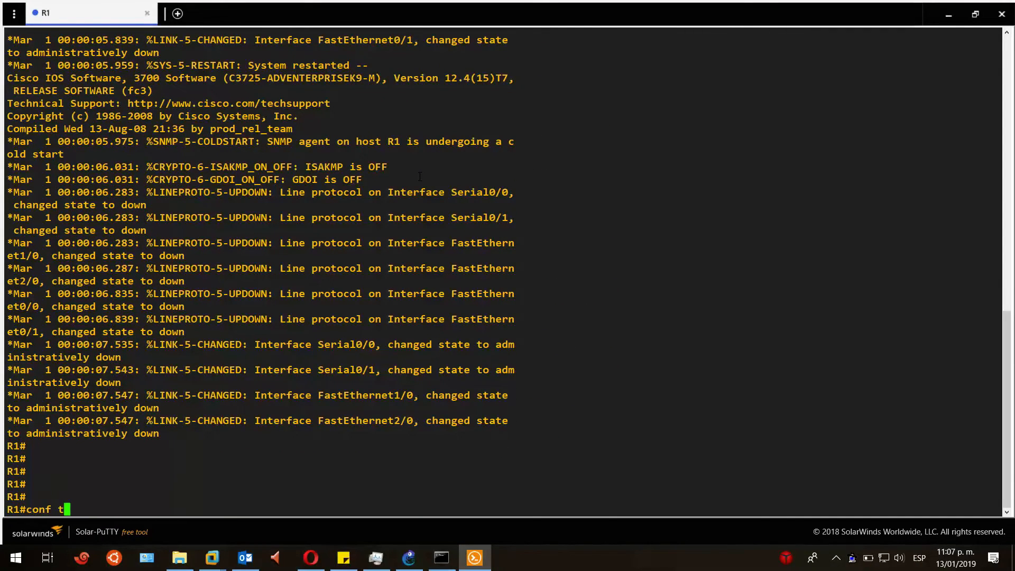
pyautogui.write('int')
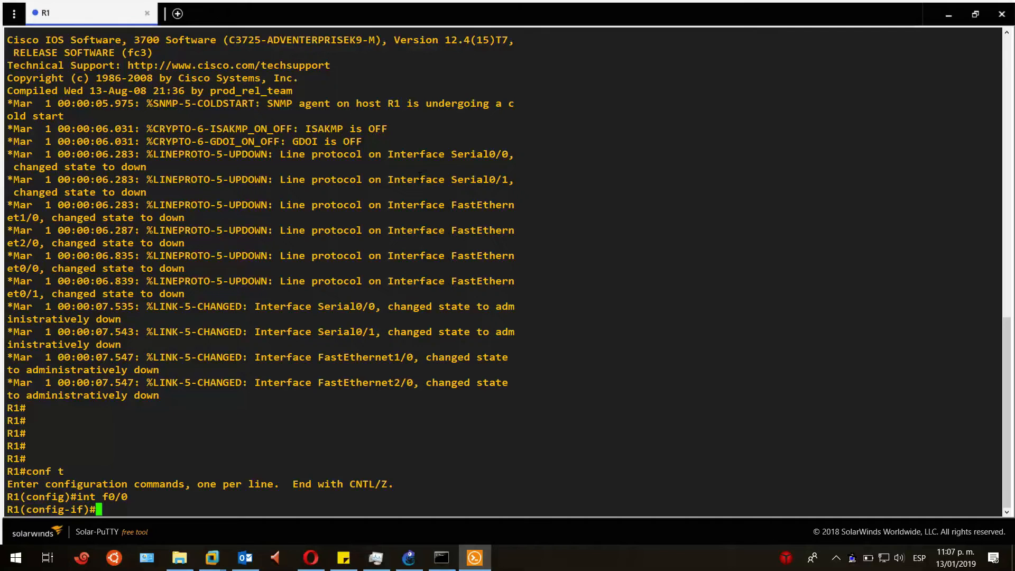
pyautogui.write('no shut')
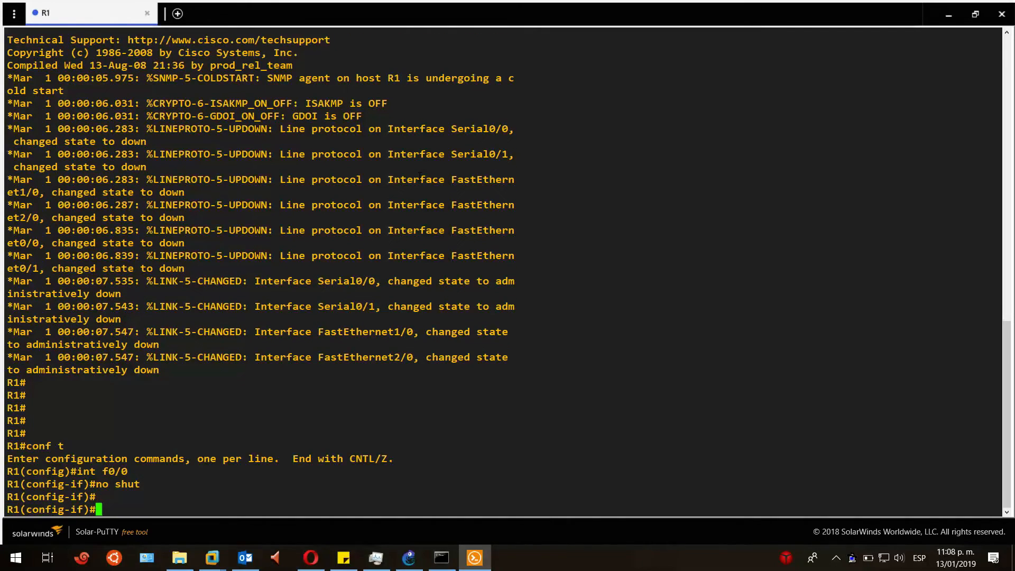
pyautogui.write('ip add dhcp')
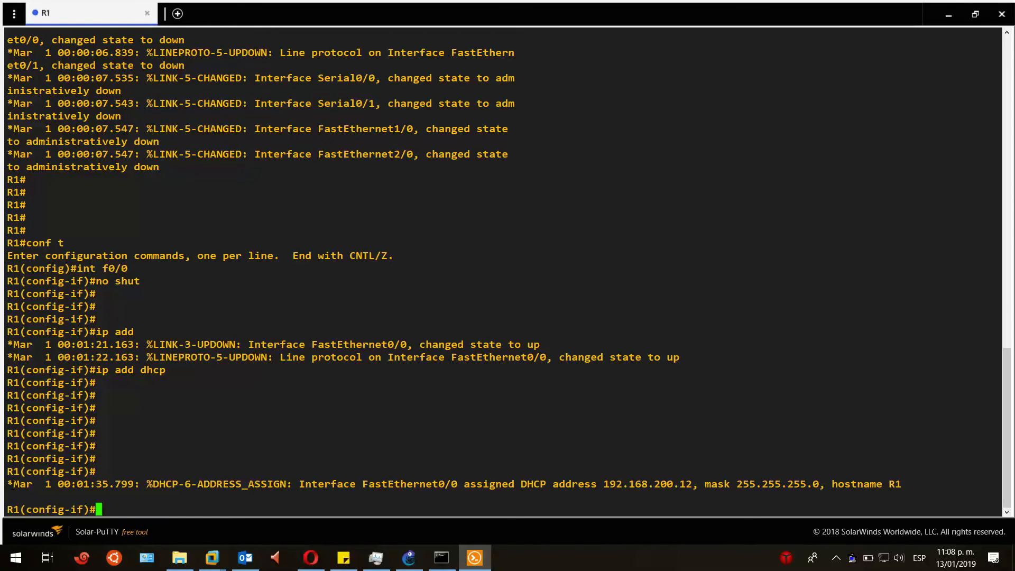
# - Leave configuration mode with Ctrl+Z, returning to the R1# prompt
pyautogui.moveTo(6, 483); pyautogui.dragTo(268, 484)
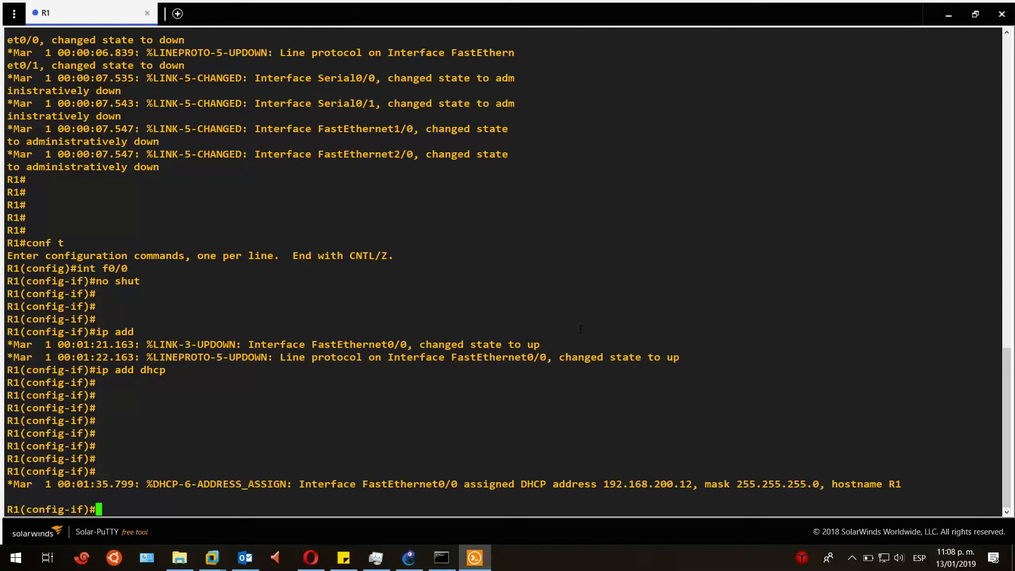
pyautogui.moveTo(497, 322)
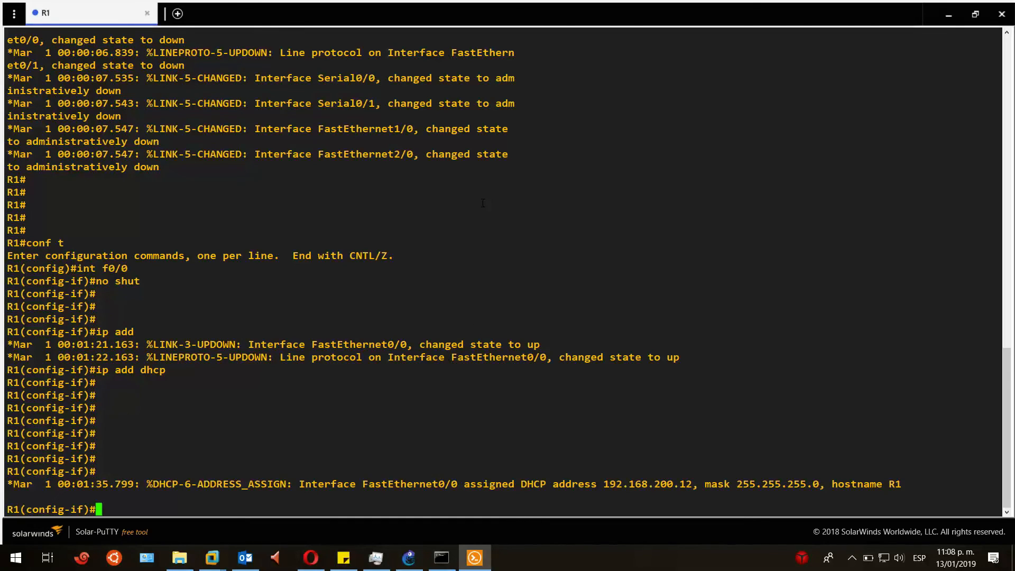
pyautogui.moveTo(604, 292)
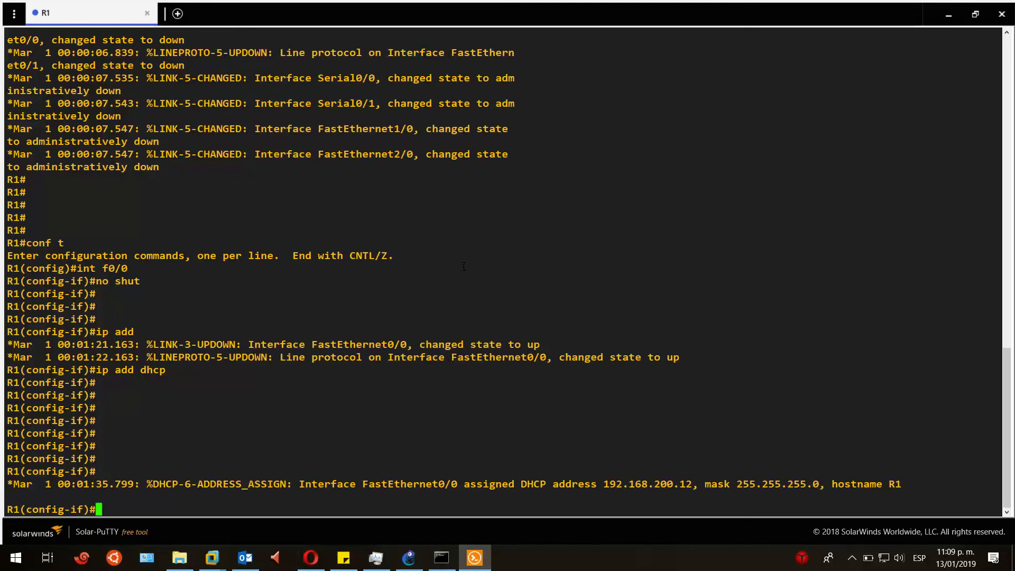
pyautogui.press('ctrl+z')
pyautogui.write('p')
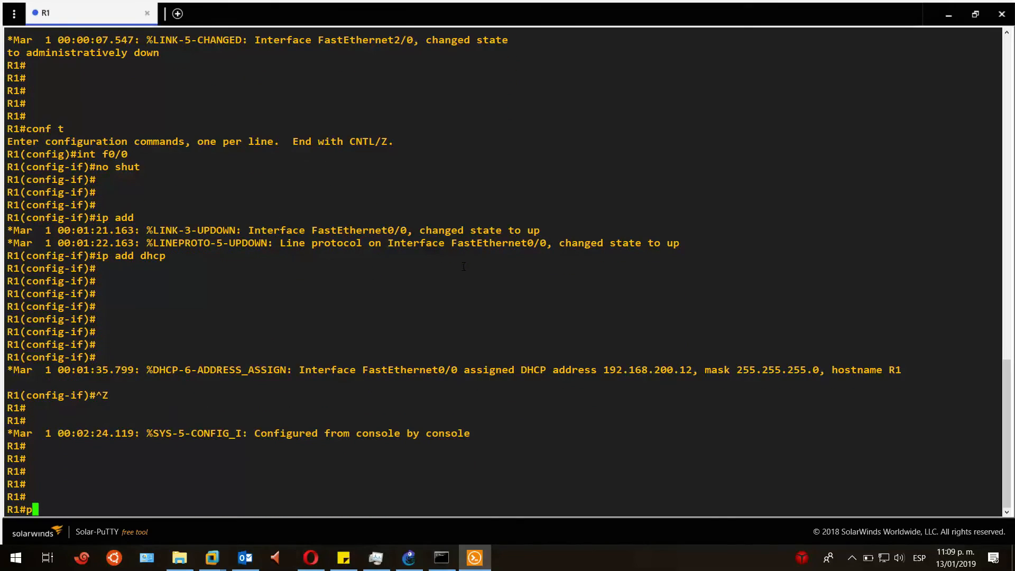
# - Ping 8.8.8.8 from R1 to test outside connectivity
pyautogui.write('ing 8.8.')
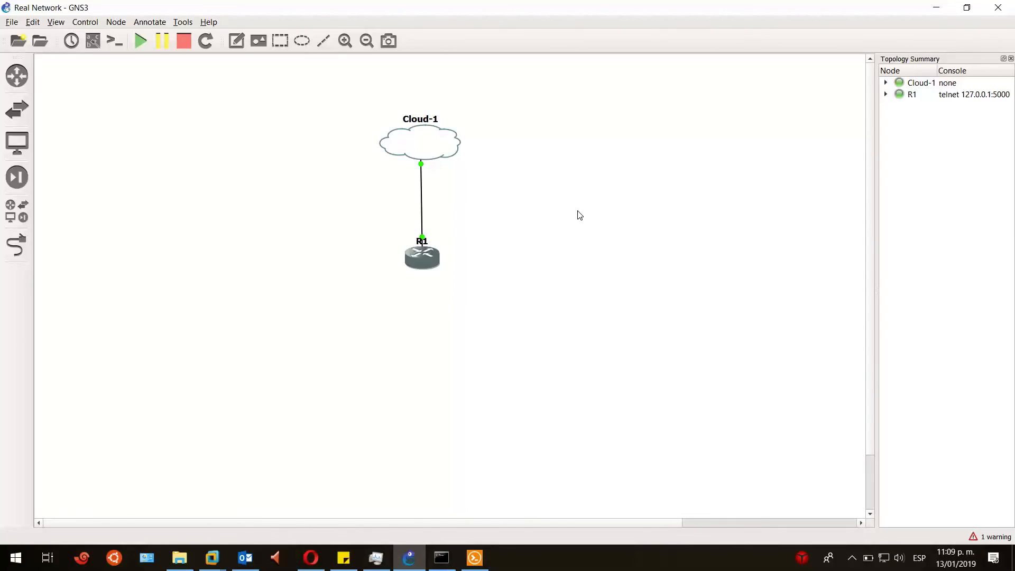
pyautogui.moveTo(569, 233)
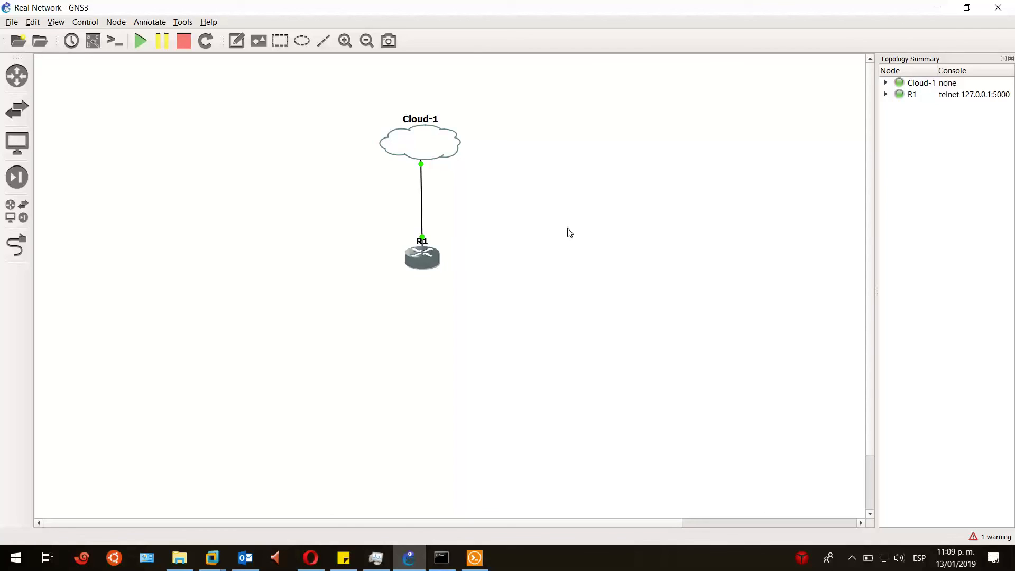
pyautogui.moveTo(573, 230)
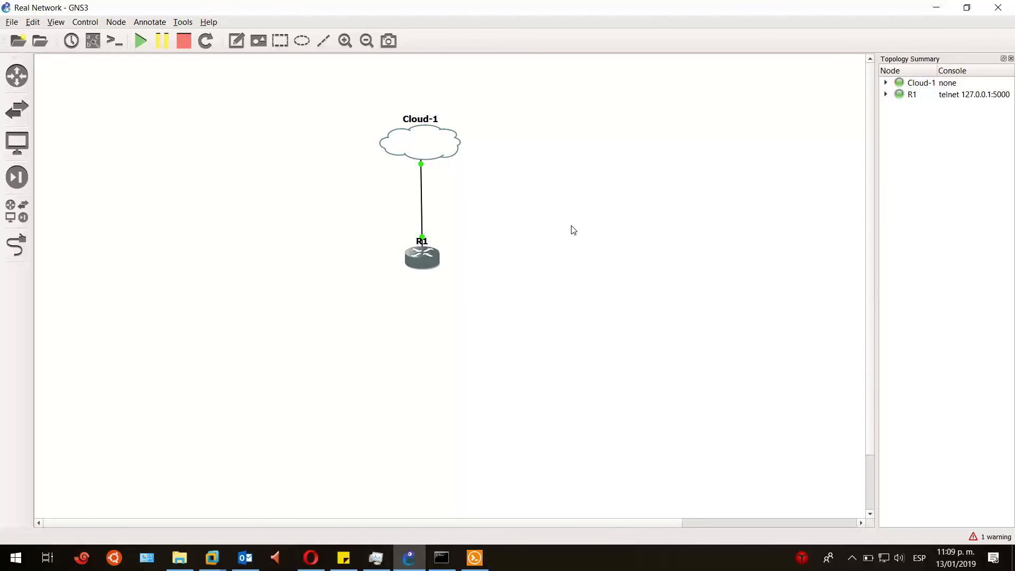
pyautogui.moveTo(602, 289)
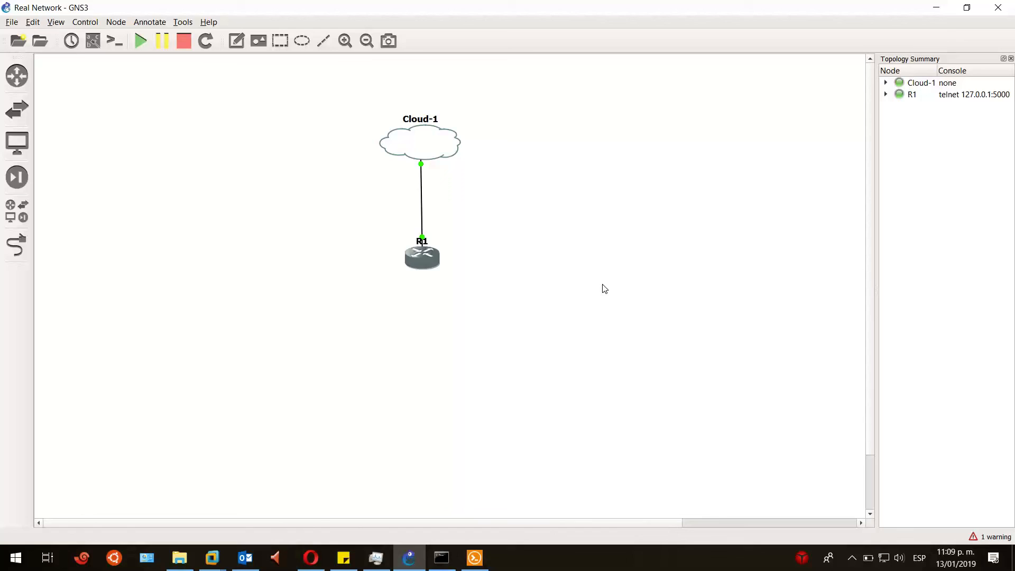
pyautogui.moveTo(560, 246)
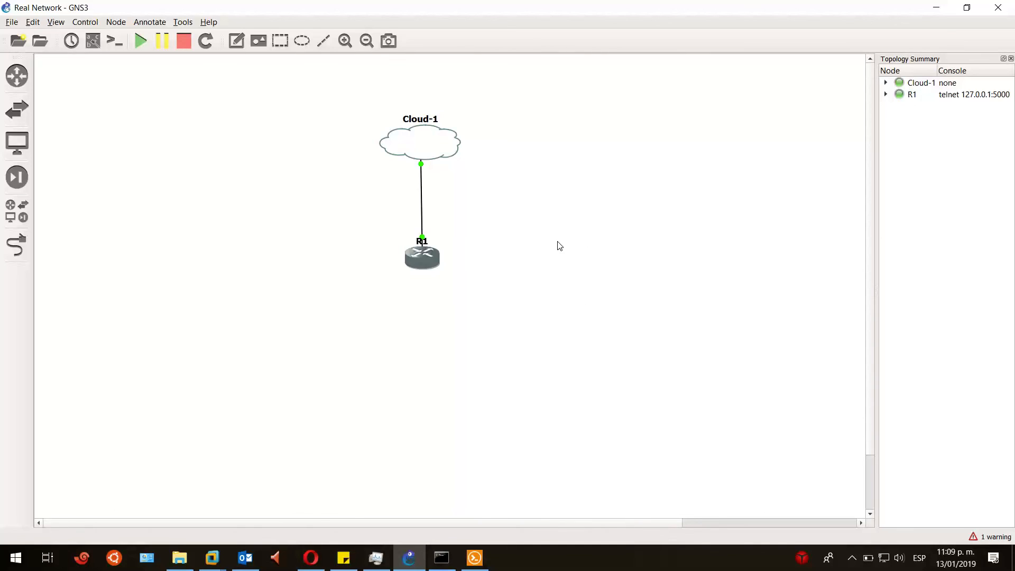
pyautogui.moveTo(581, 182)
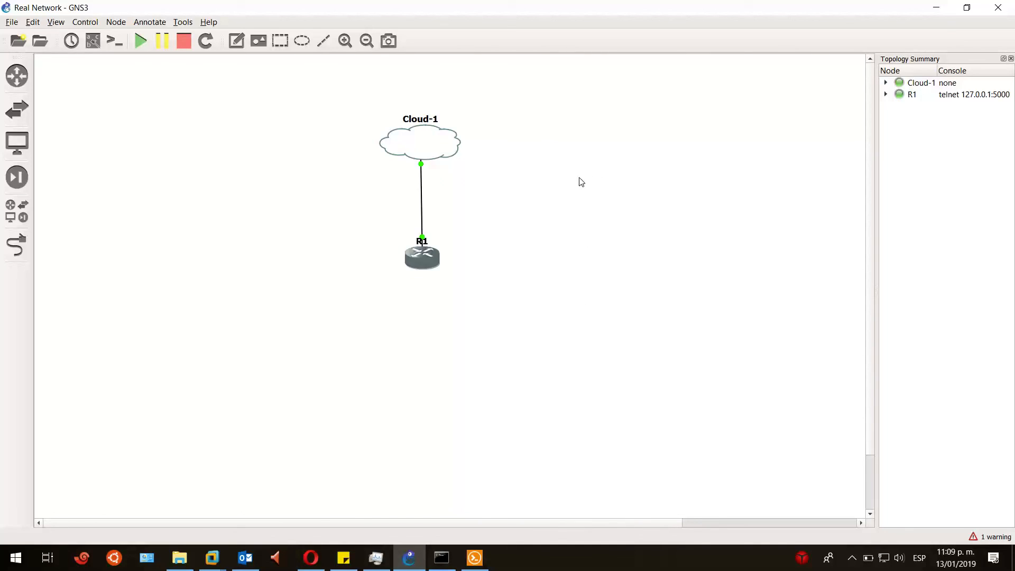